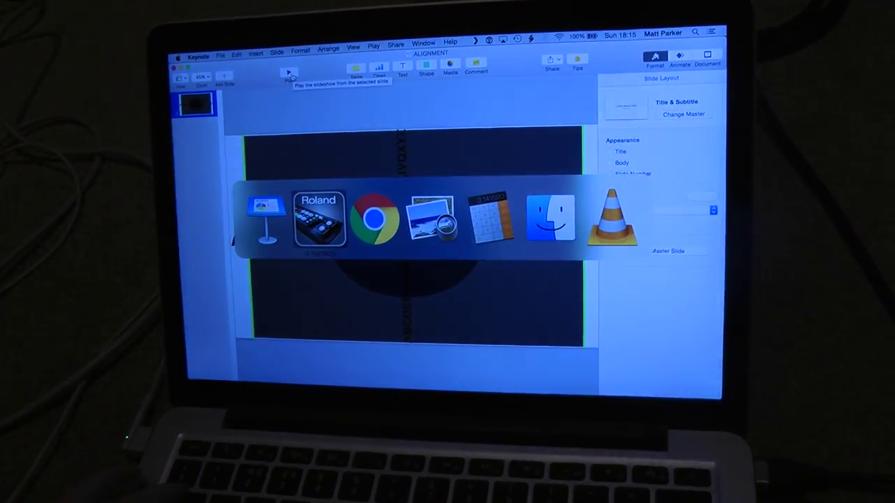
Bring the Roland video switcher control app in front of the Keynote slideshow.
{"action": "left_click", "coordinate": [317, 219]}
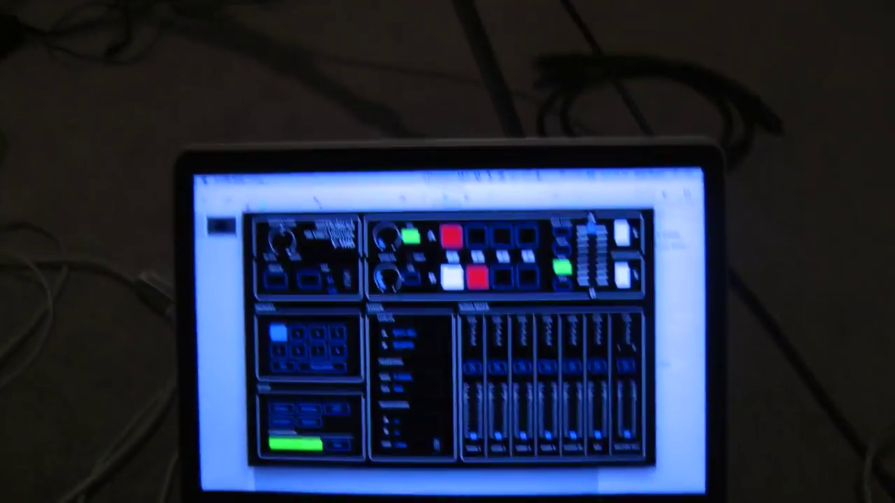